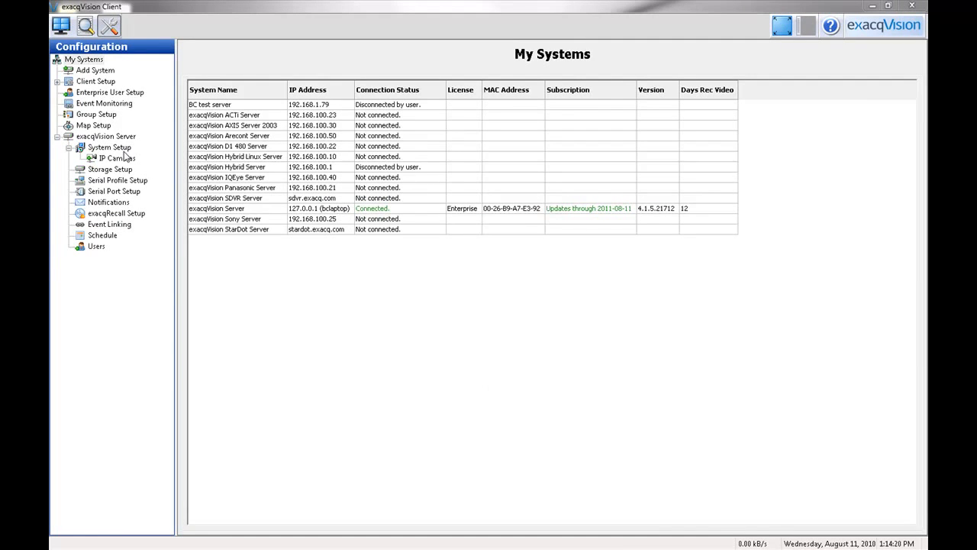
# - Bring up the server's System Setup page and start editing its system name
pyautogui.click(110, 147)
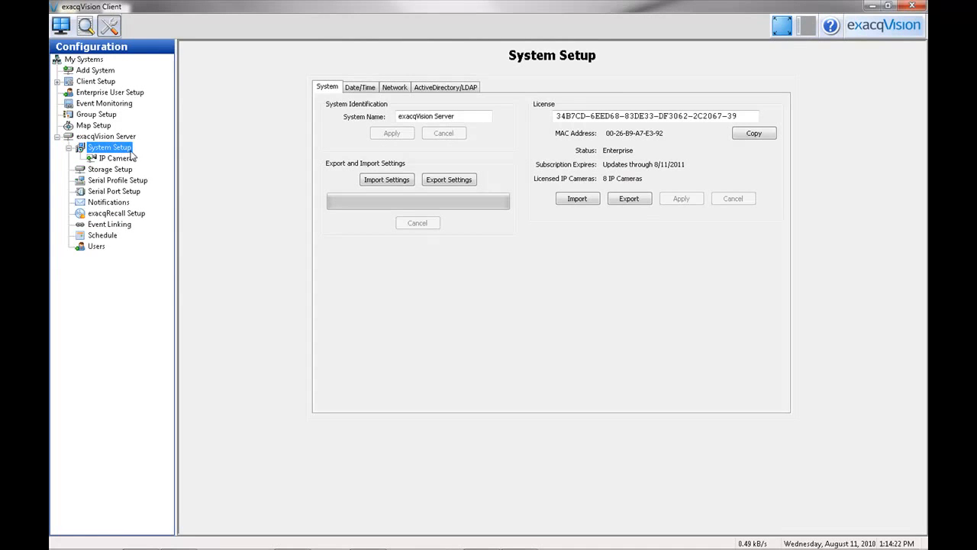
pyautogui.moveTo(311, 136)
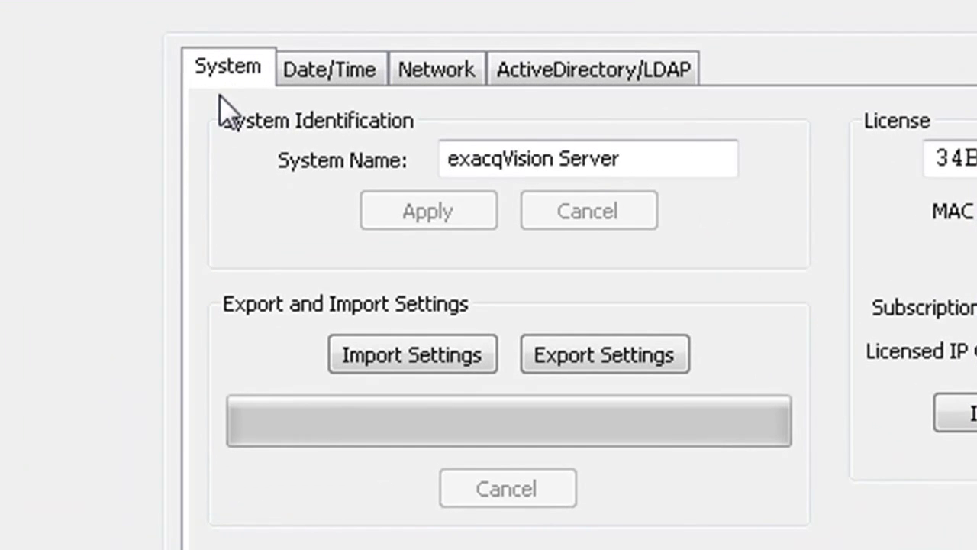
pyautogui.click(330, 67)
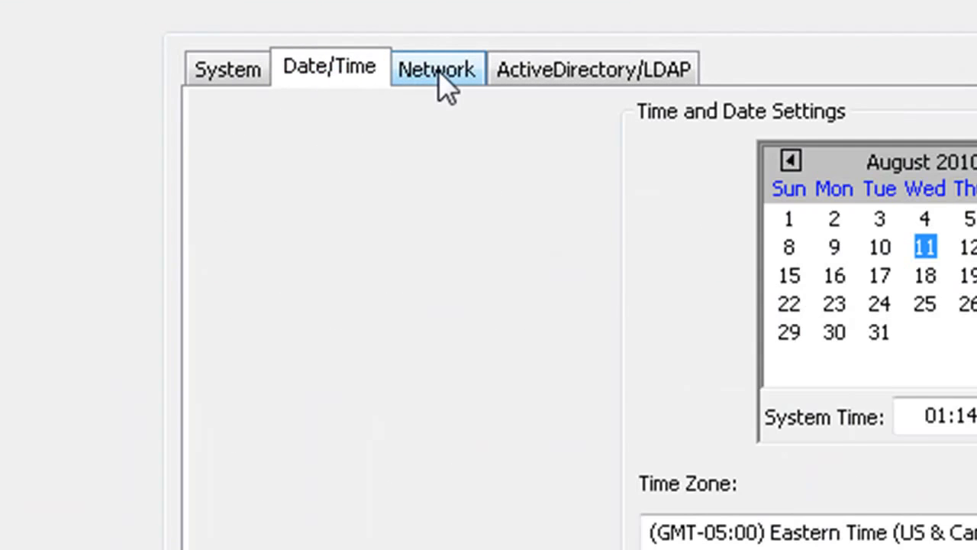
pyautogui.click(592, 67)
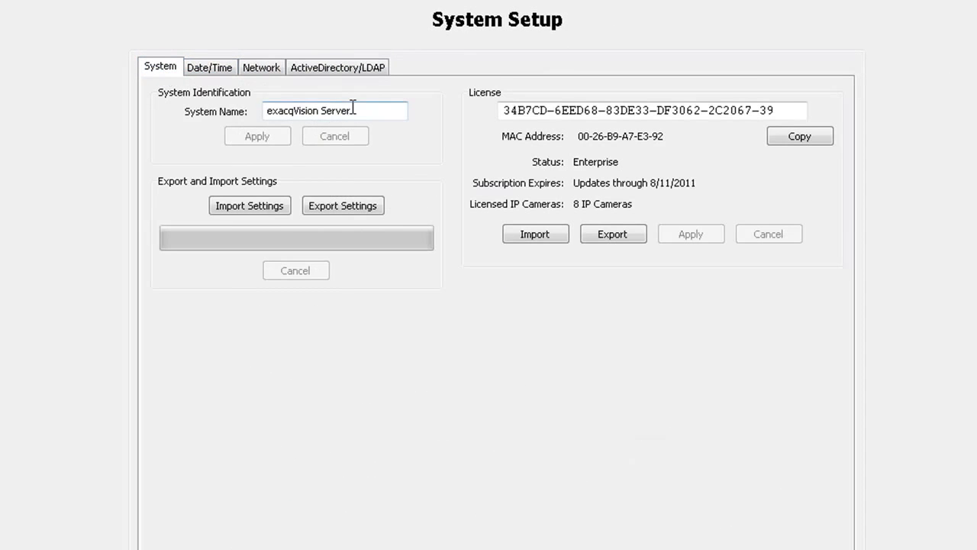
# - Change the System Name to 'Training' and apply it
pyautogui.write('Training')
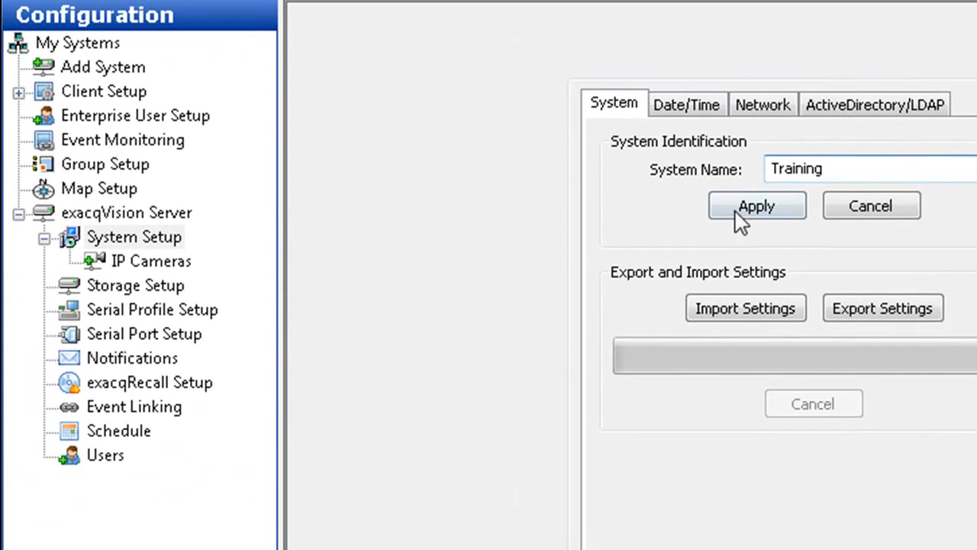
pyautogui.click(758, 205)
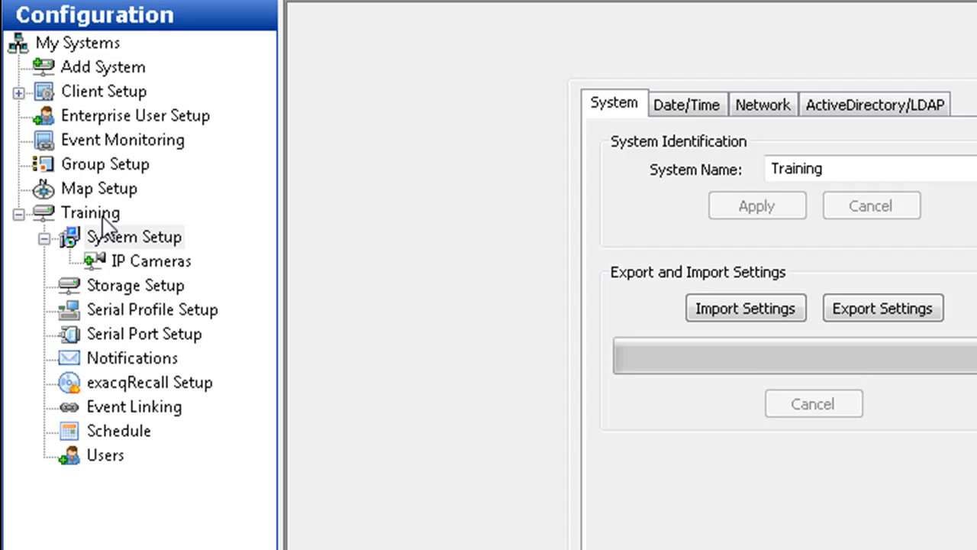
pyautogui.moveTo(136, 226)
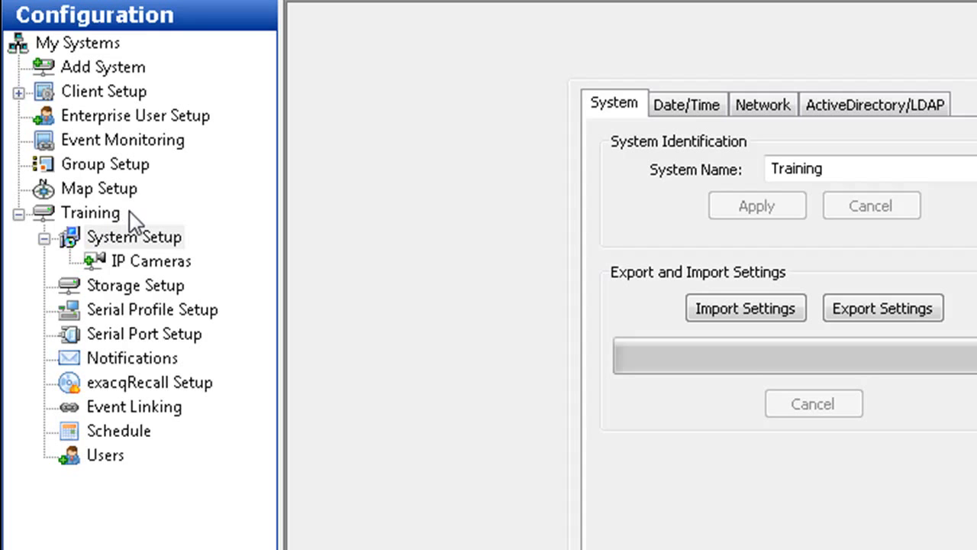
pyautogui.moveTo(32, 252)
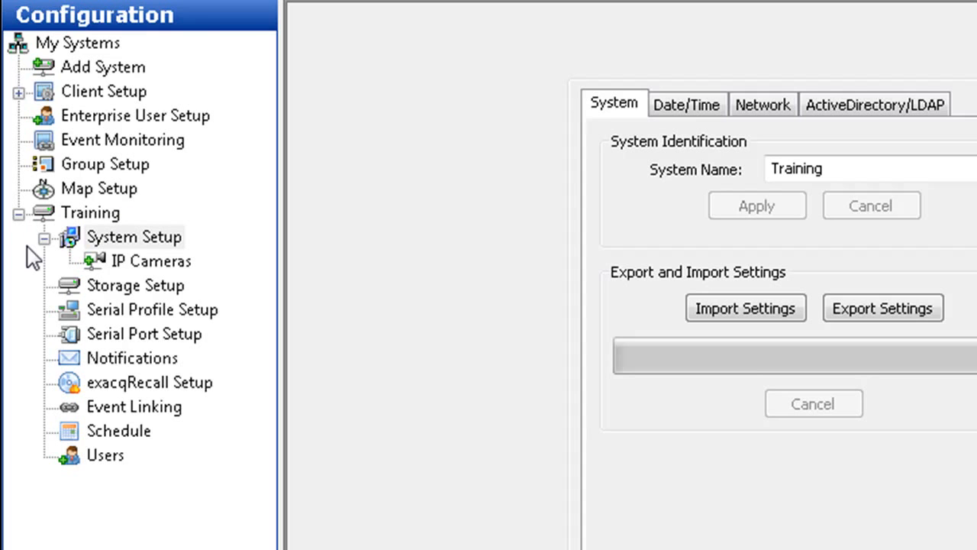
pyautogui.moveTo(136, 227)
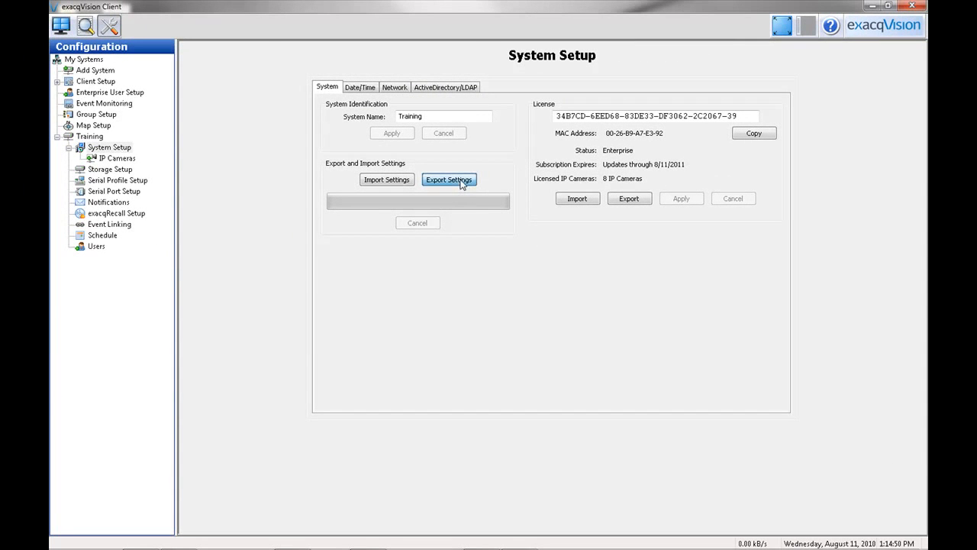
# - Export the server settings to Training.config and confirm the success message
pyautogui.click(449, 181)
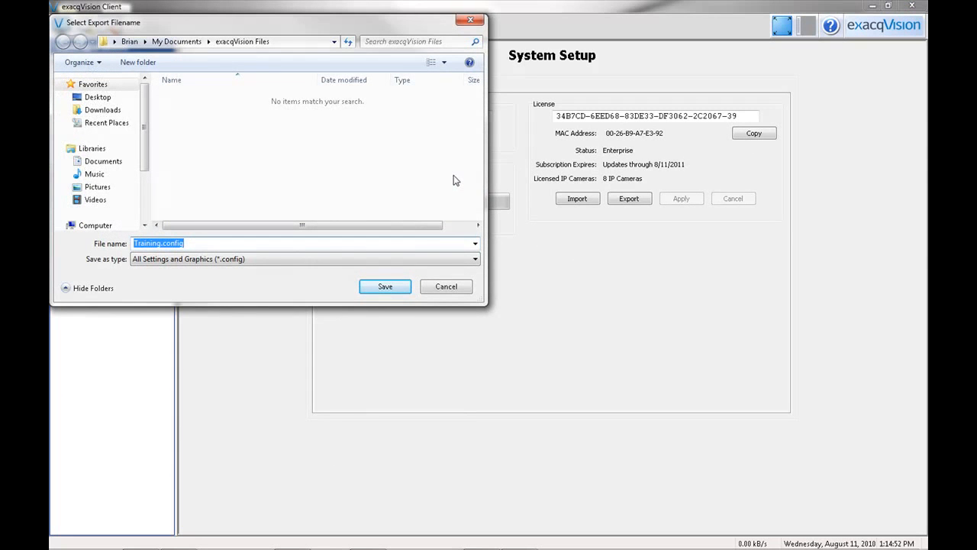
pyautogui.click(385, 287)
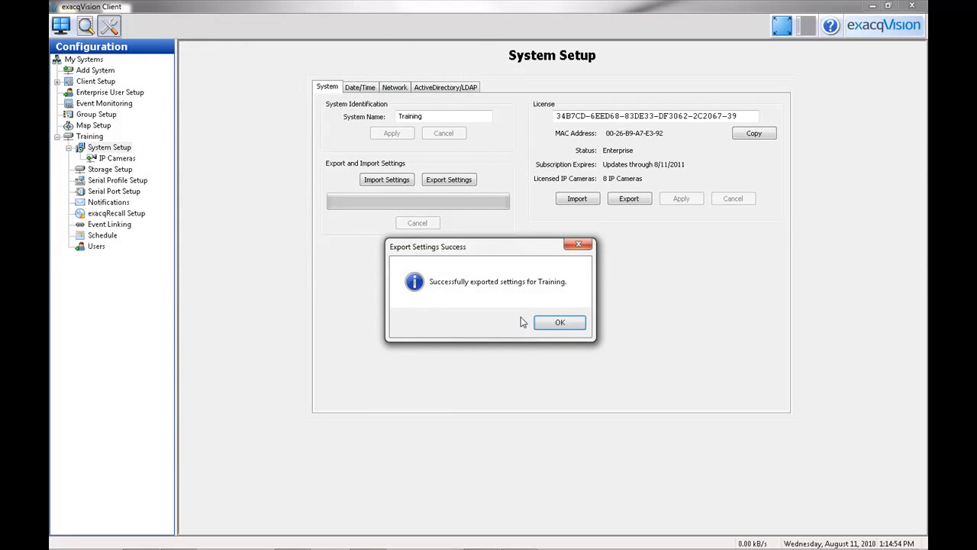
pyautogui.click(559, 321)
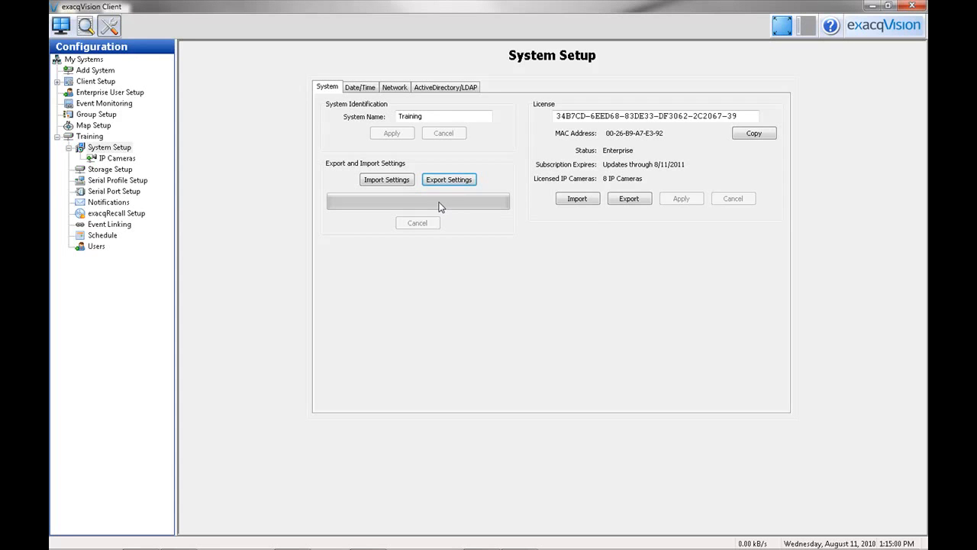
pyautogui.moveTo(419, 201)
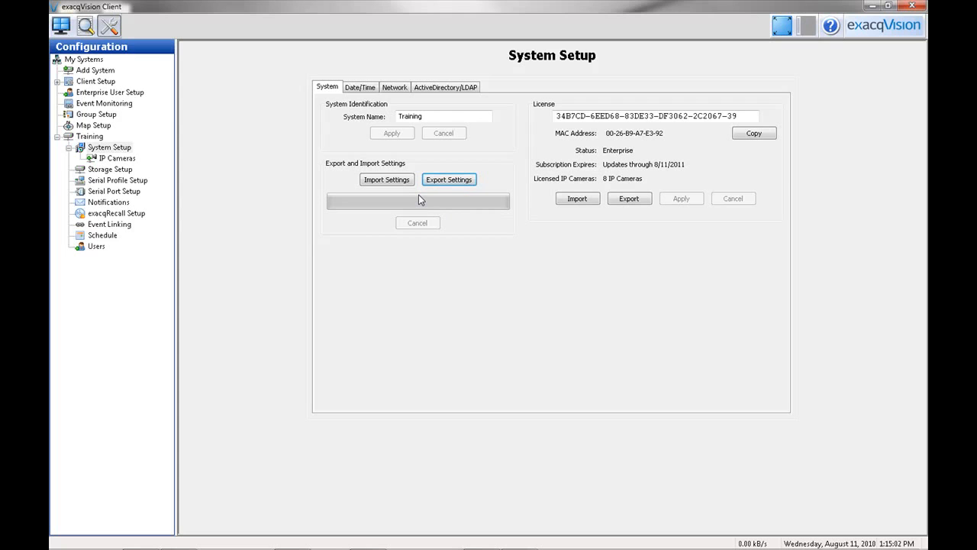
pyautogui.moveTo(409, 199)
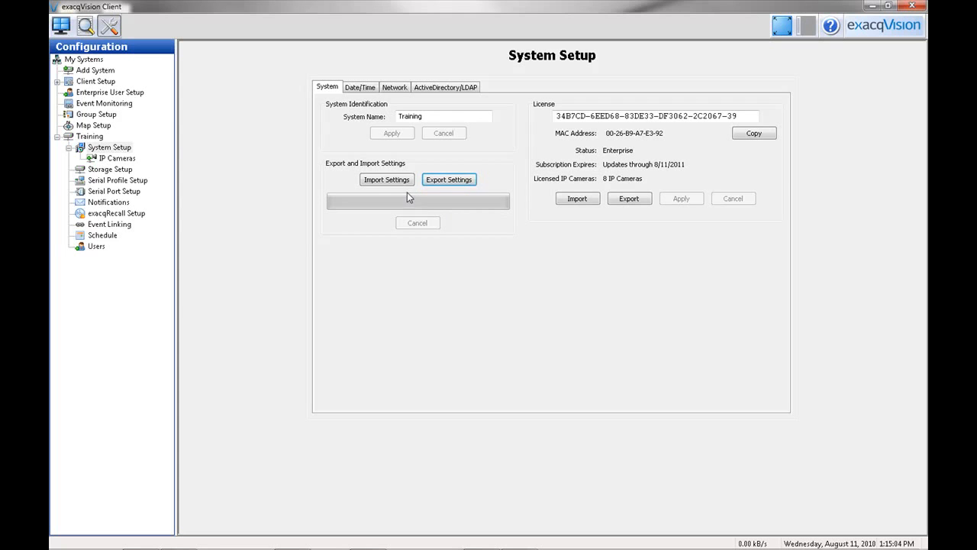
pyautogui.click(386, 180)
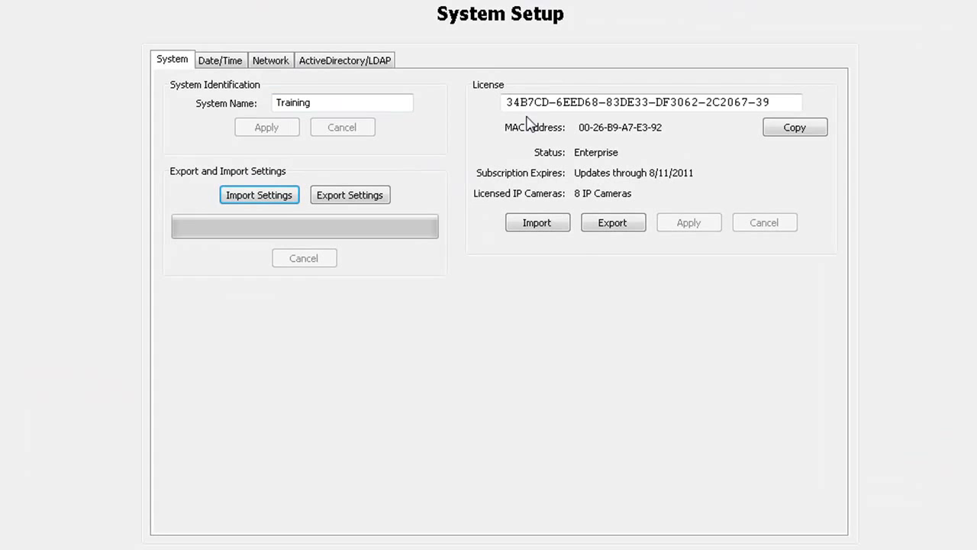
pyautogui.moveTo(608, 145)
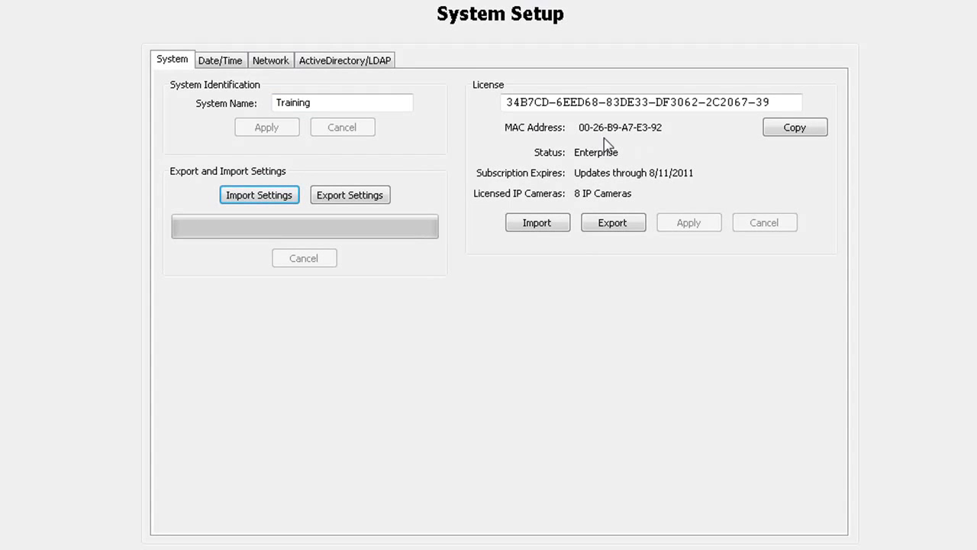
pyautogui.moveTo(588, 145)
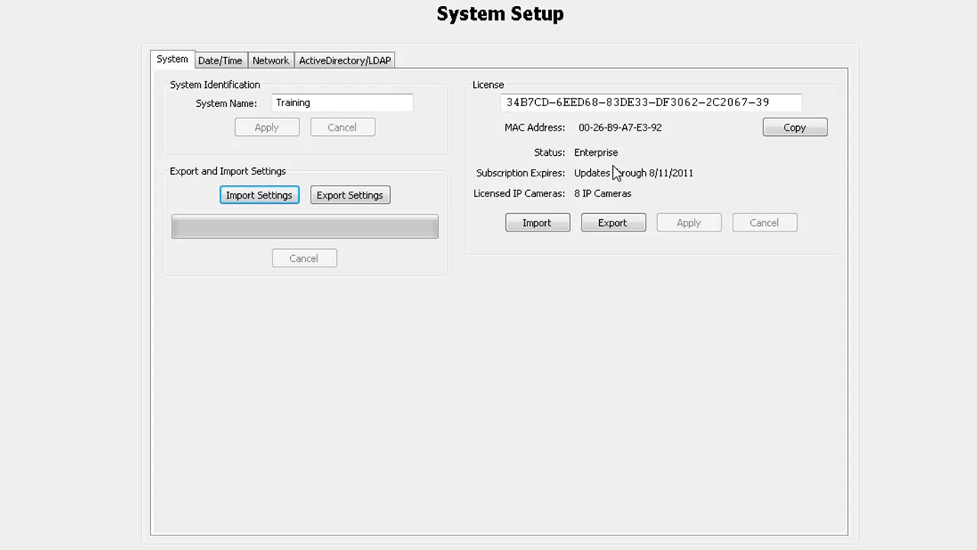
pyautogui.moveTo(659, 139)
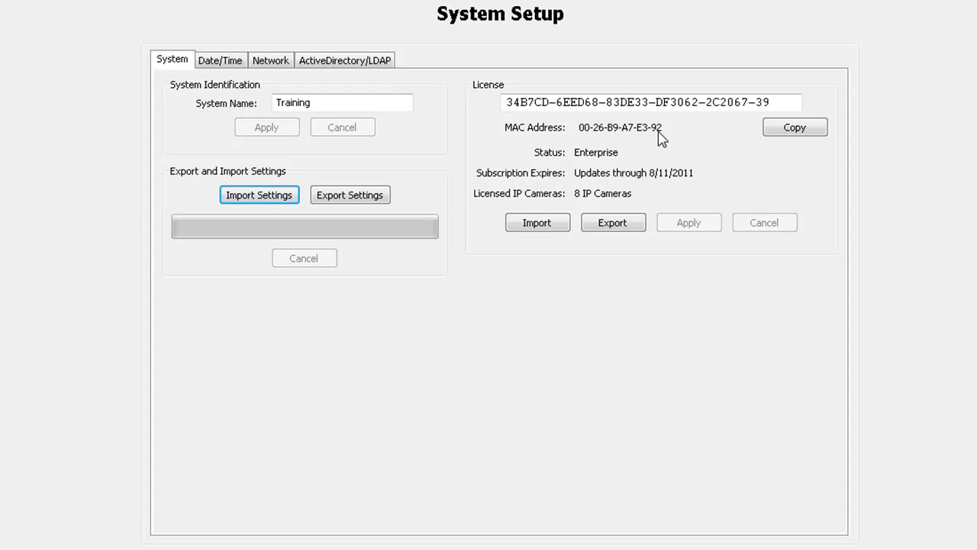
pyautogui.moveTo(626, 150)
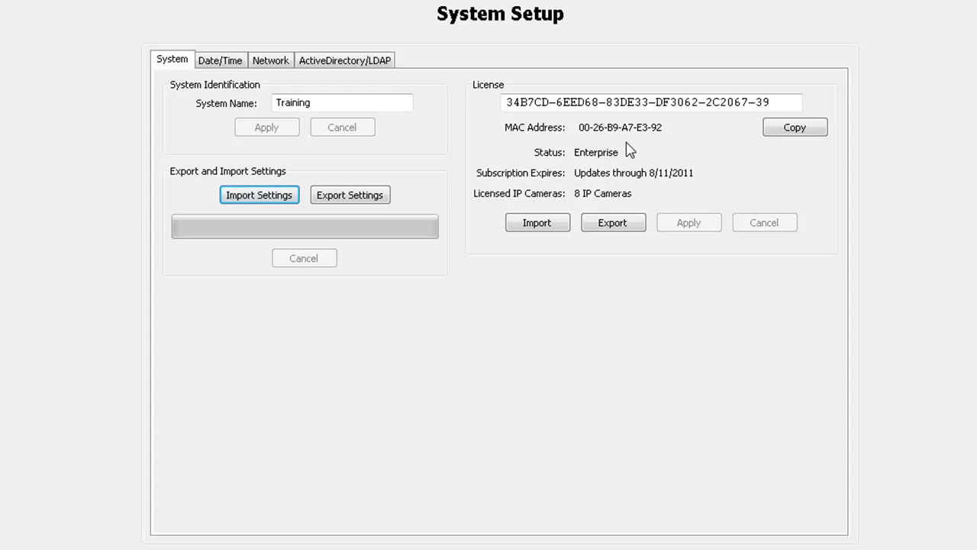
pyautogui.moveTo(595, 145)
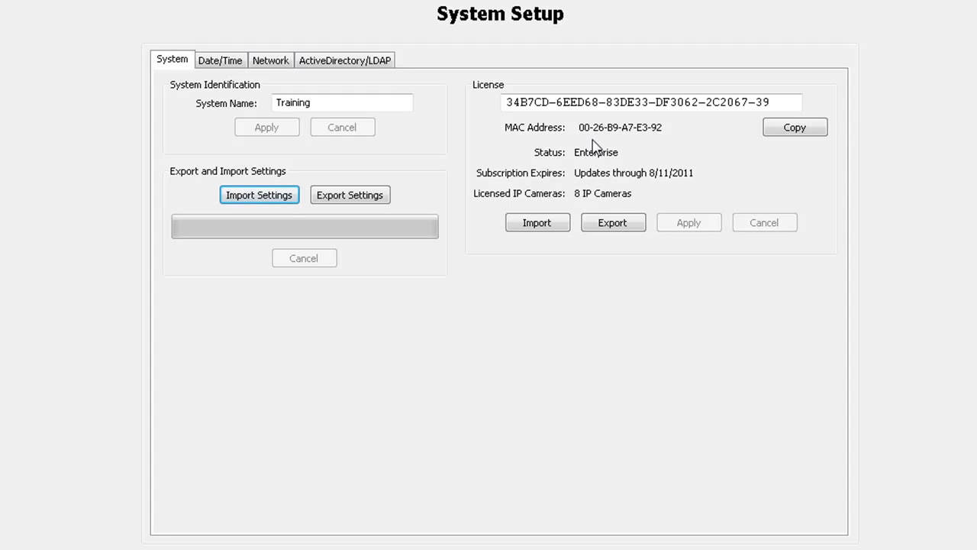
pyautogui.click(645, 100)
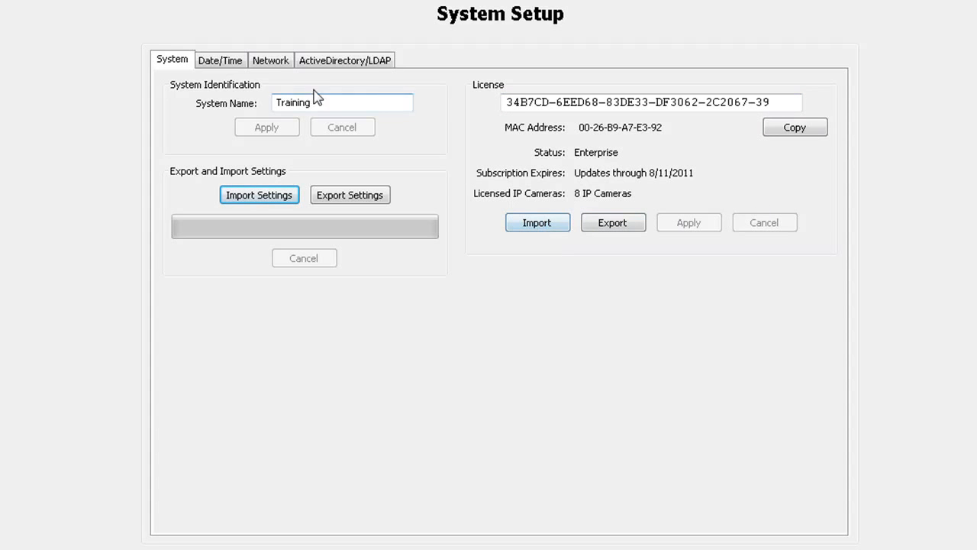
# - Show the Date/Time settings and toggle the camera time server override, leaving it off
pyautogui.click(220, 60)
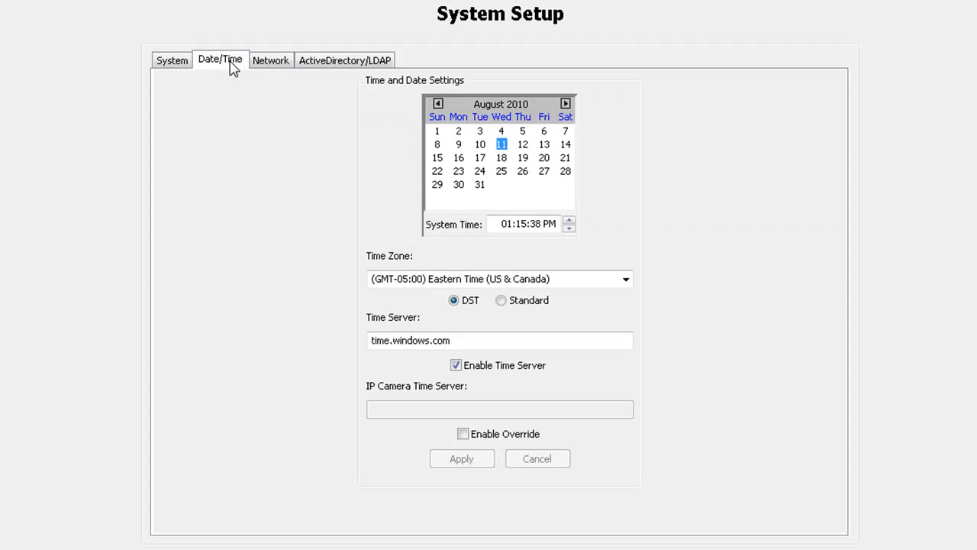
pyautogui.moveTo(321, 120)
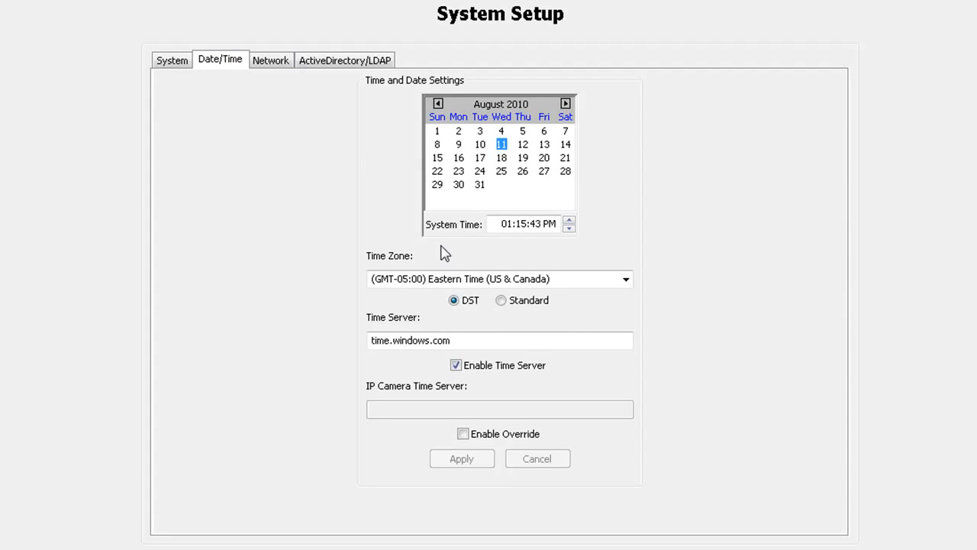
pyautogui.click(626, 278)
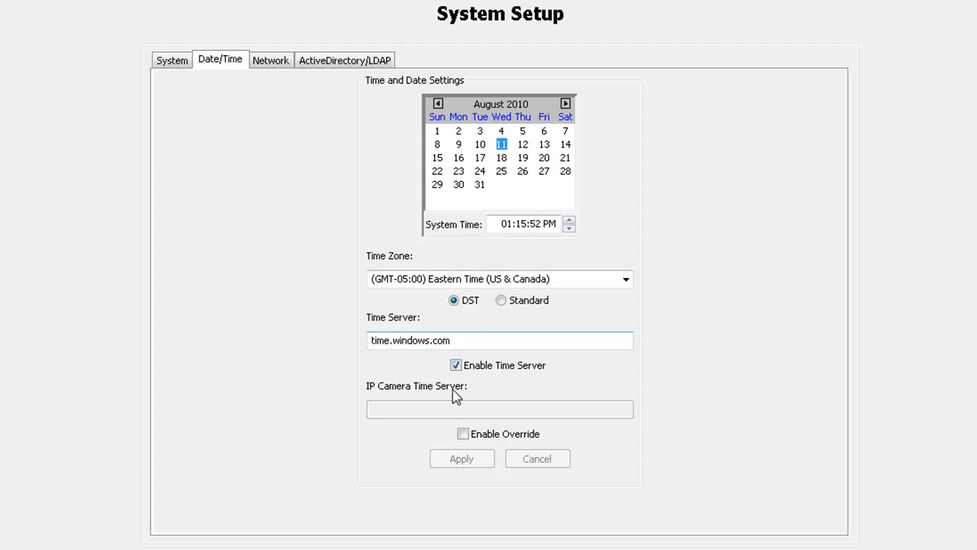
pyautogui.moveTo(507, 419)
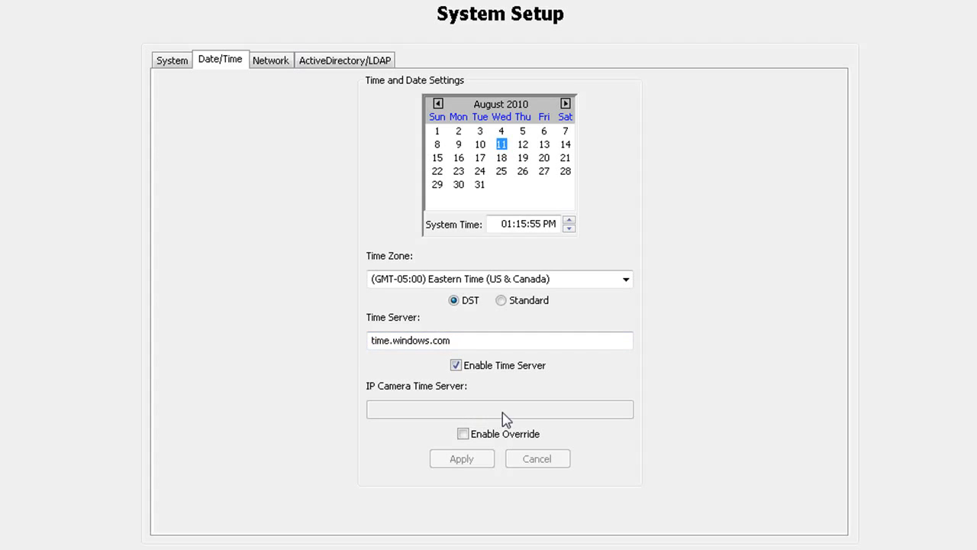
pyautogui.moveTo(449, 412)
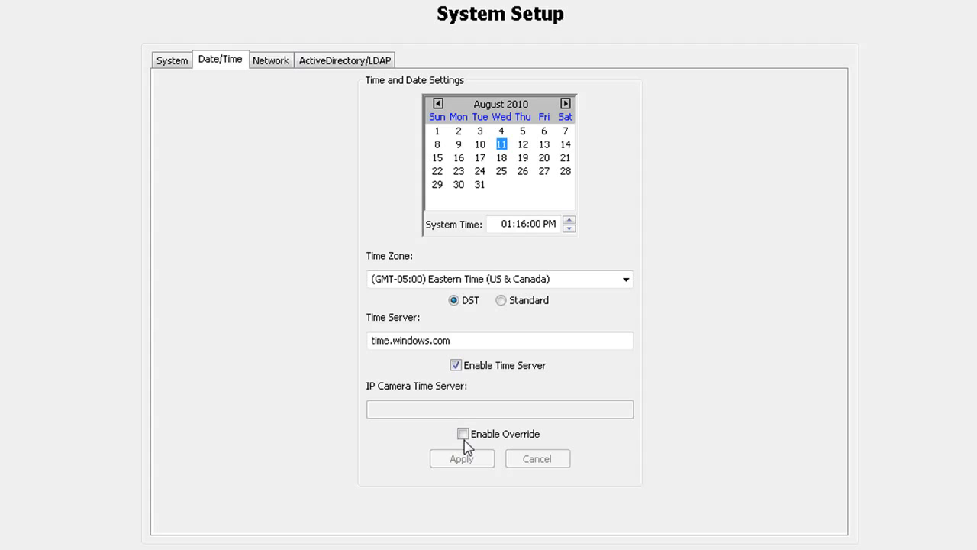
pyautogui.click(464, 434)
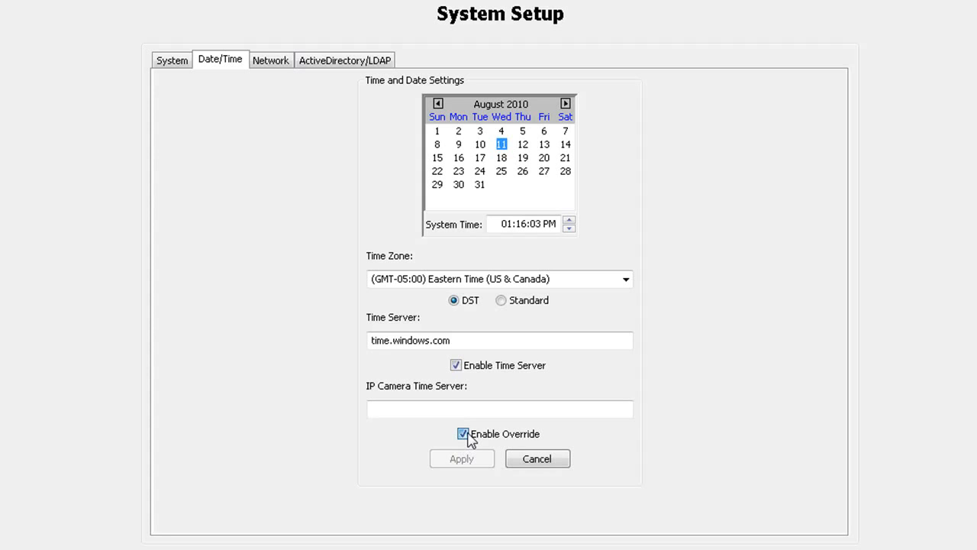
pyautogui.click(463, 434)
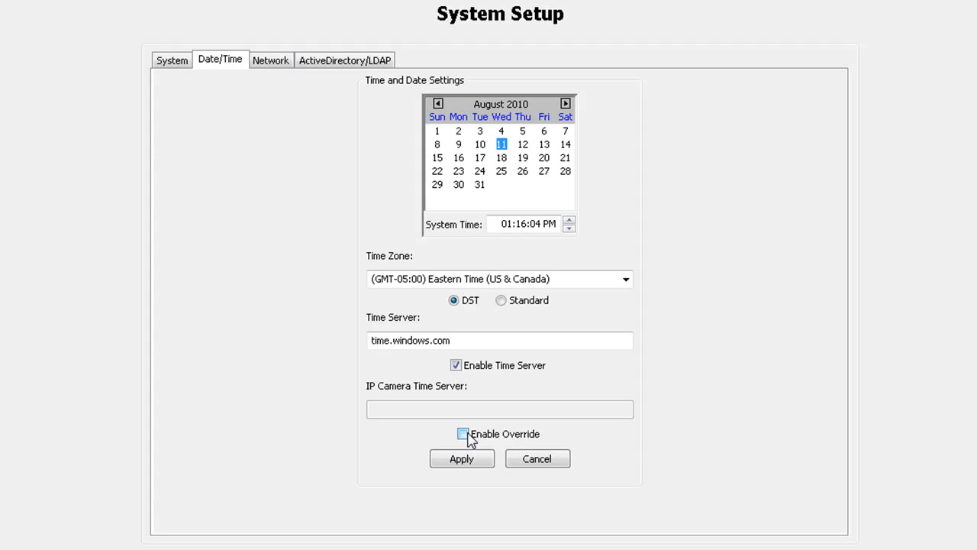
pyautogui.click(463, 434)
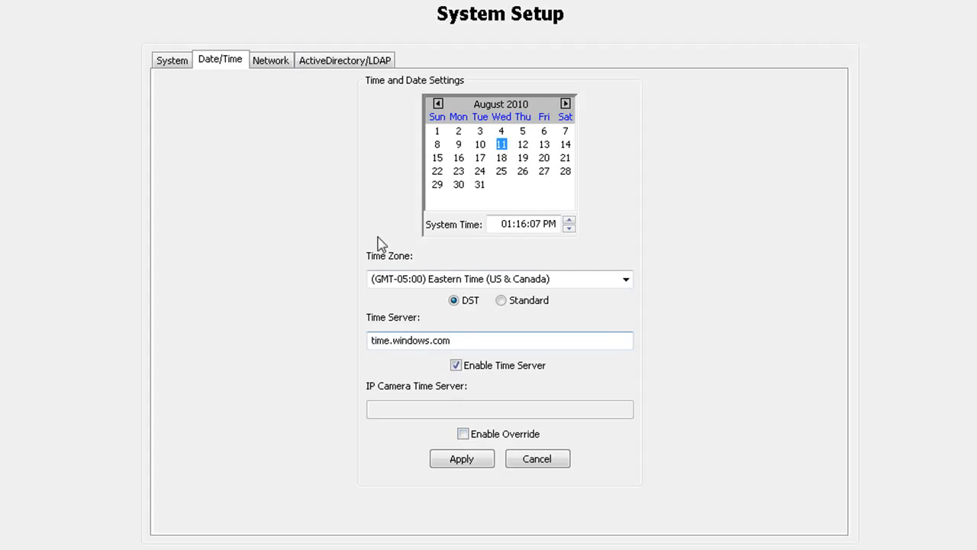
# - Review the Network settings keeping bandwidth OFF, then show Active Directory/LDAP settings
pyautogui.click(270, 61)
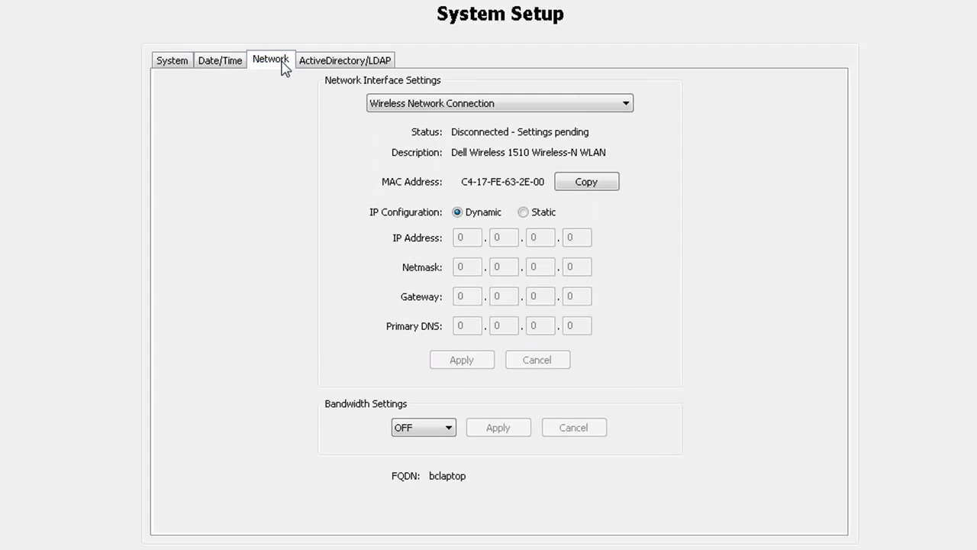
pyautogui.moveTo(327, 171)
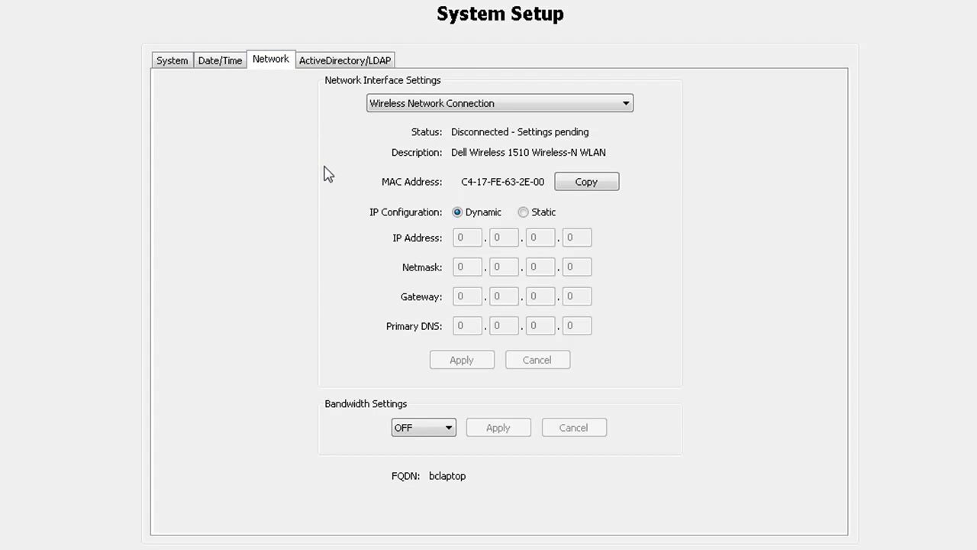
pyautogui.moveTo(349, 345)
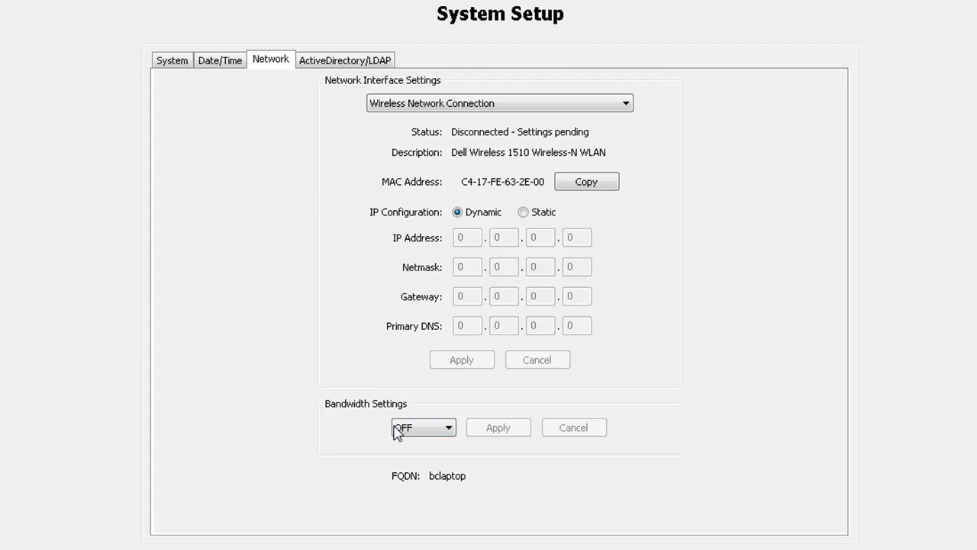
pyautogui.click(449, 428)
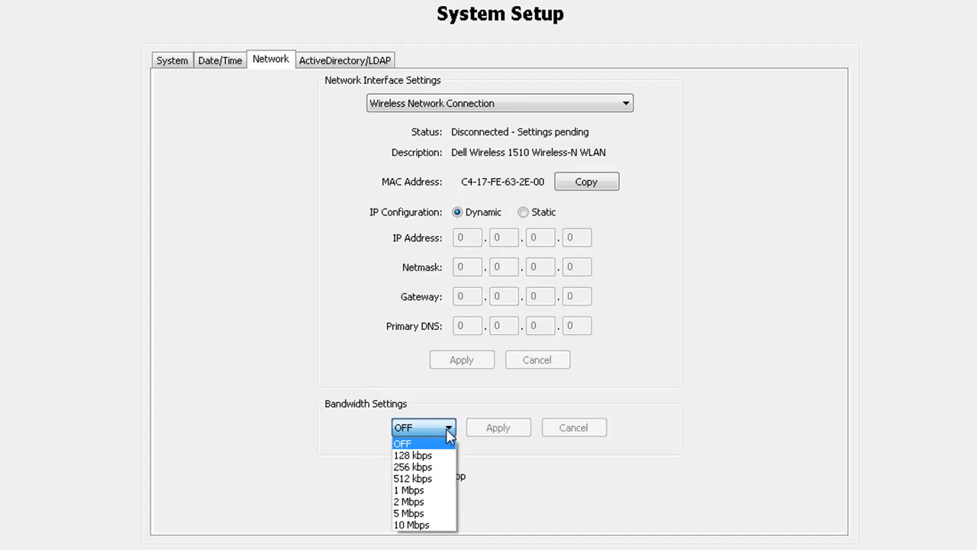
pyautogui.click(403, 443)
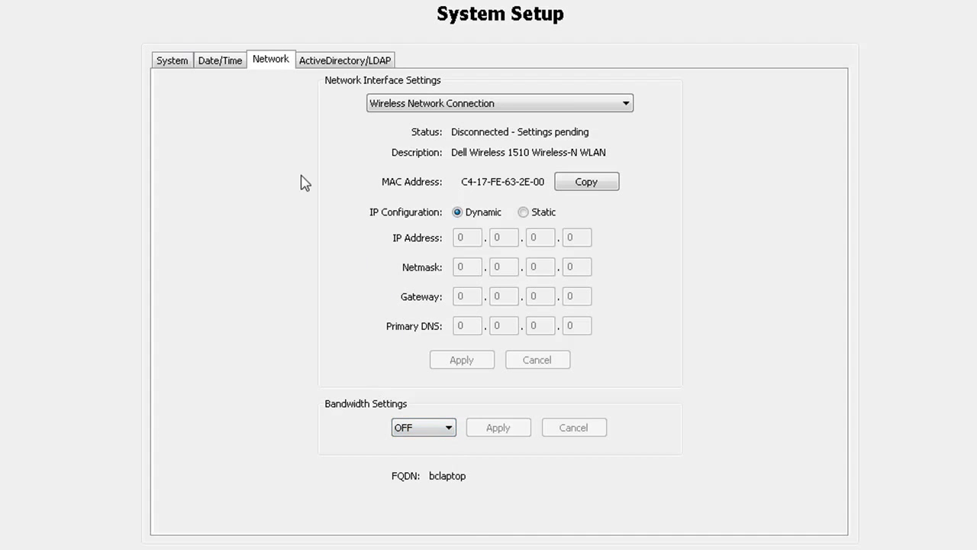
pyautogui.click(345, 60)
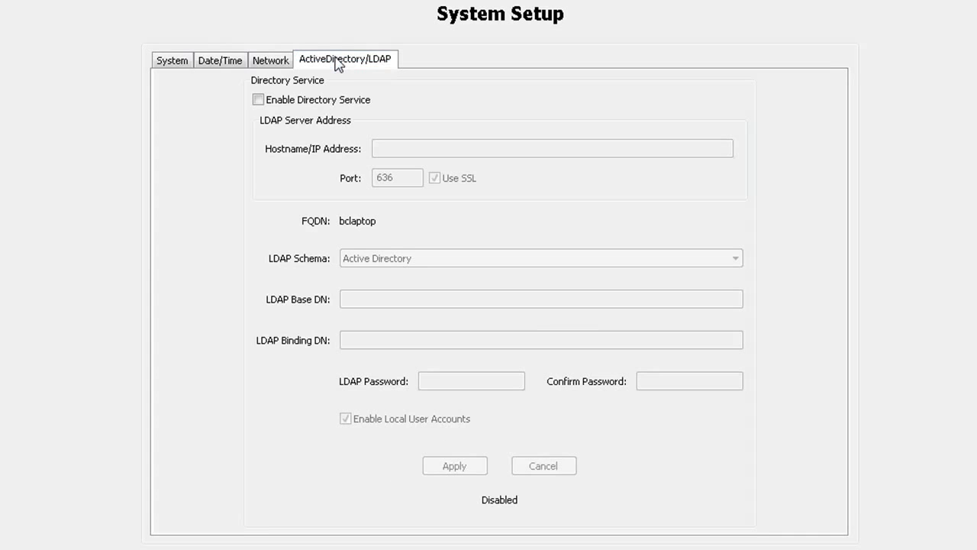